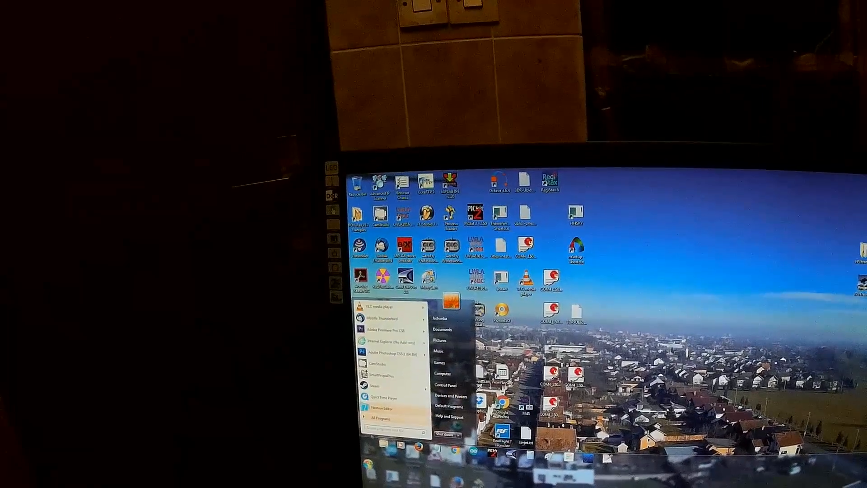
Step: Start uninstalling Nextion Editor from its All Programs folder in the Start menu
left_click(378, 419)
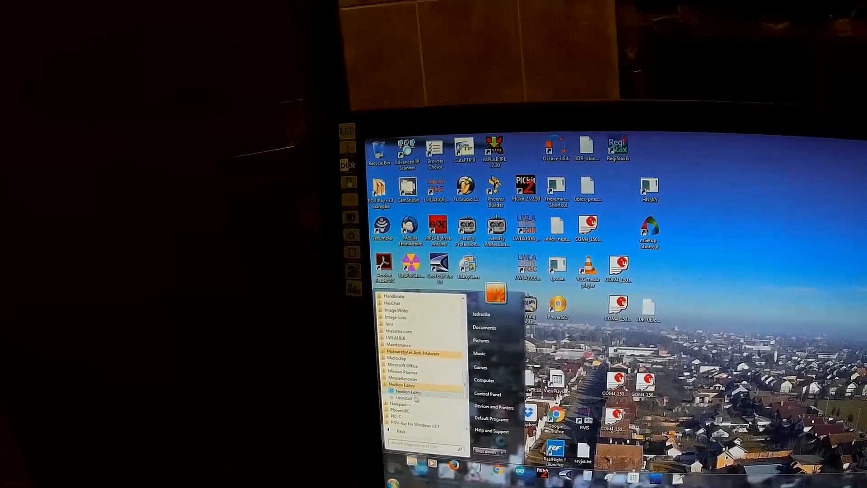
left_click(404, 398)
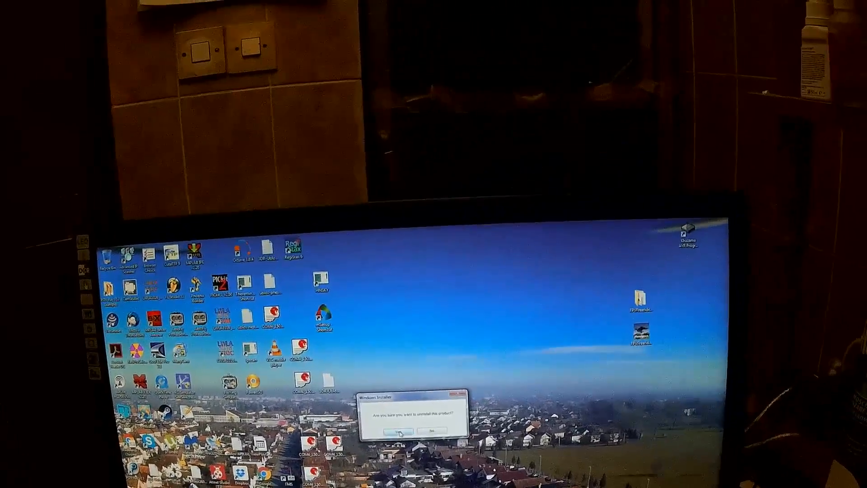
Step: Confirm Yes in Windows Installer to remove Nextion Editor
left_click(396, 432)
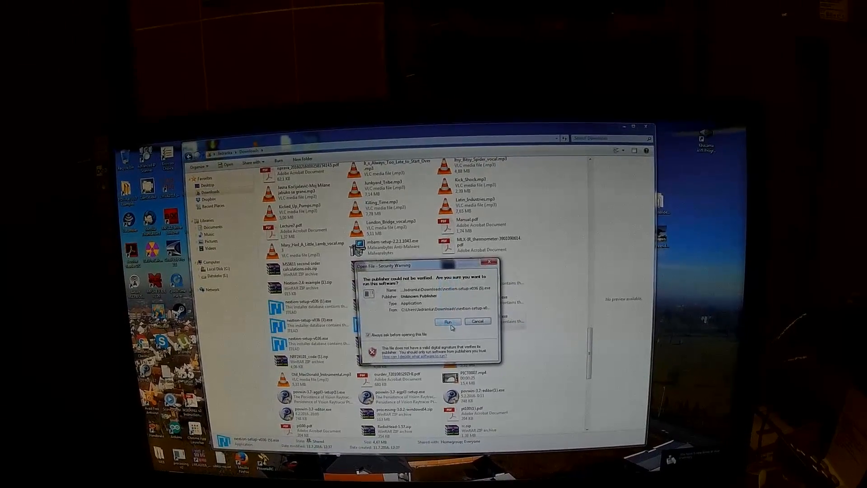
Step: Run the unverified Nextion Editor setup file and begin the installation past the welcome page
left_click(447, 321)
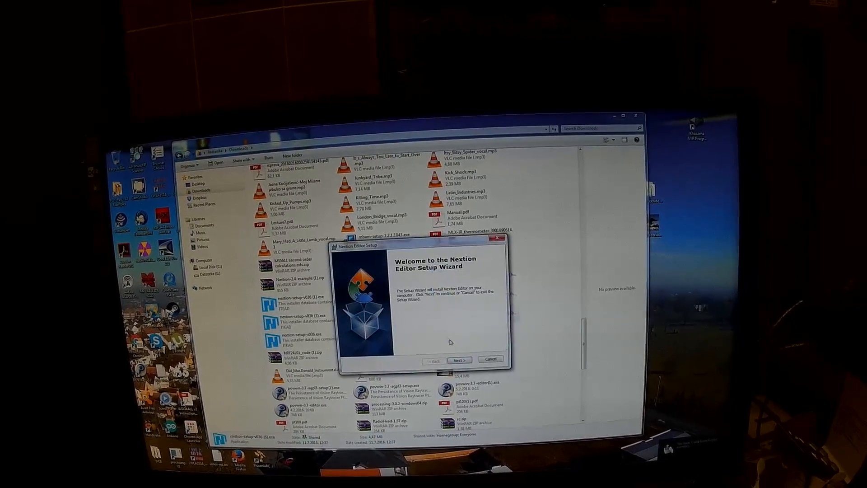
left_click(459, 360)
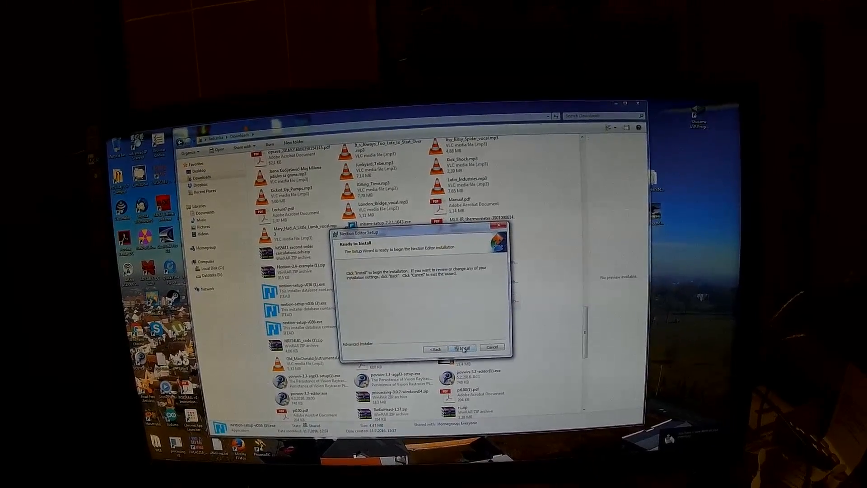
left_click(464, 349)
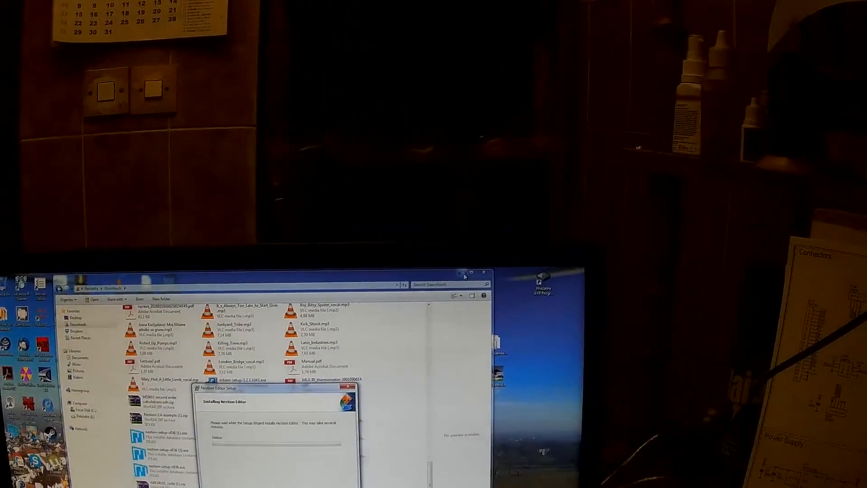
left_click(484, 272)
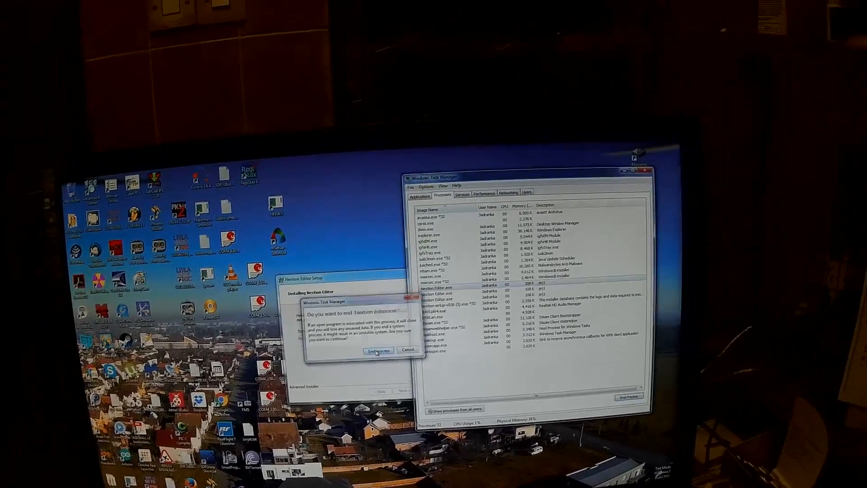
Step: End two leftover Nextion Editor.exe processes in Task Manager, confirming each prompt
left_click(377, 351)
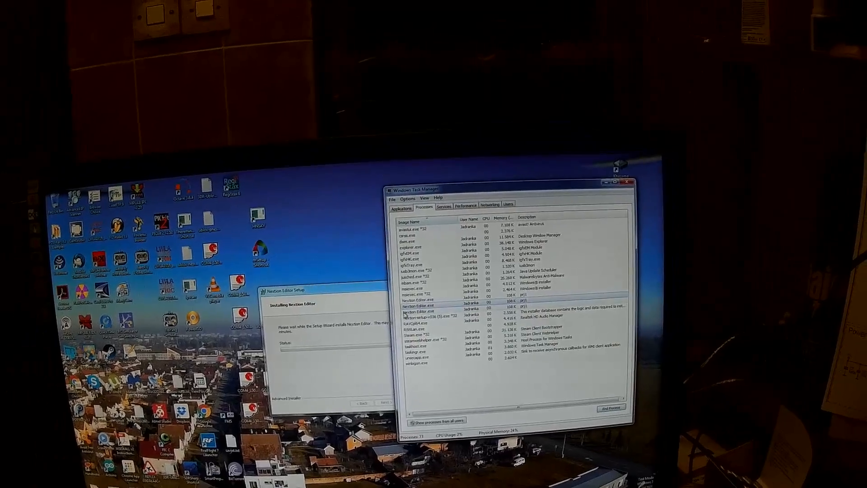
left_click(615, 408)
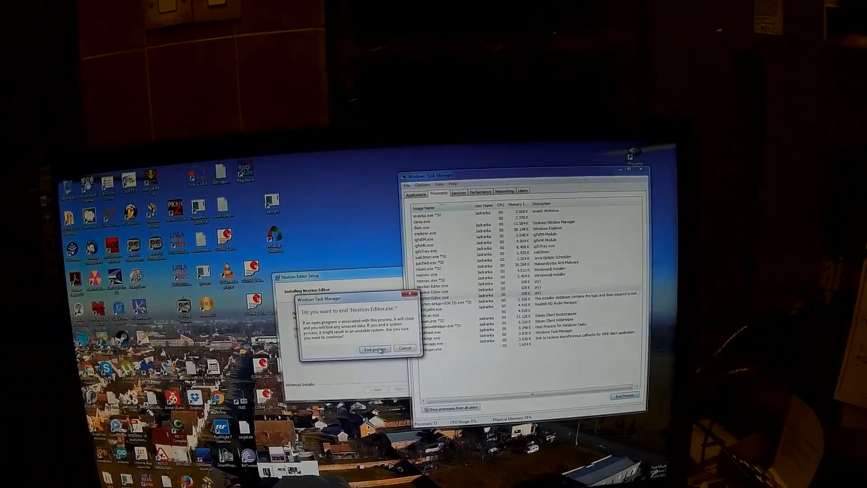
left_click(374, 348)
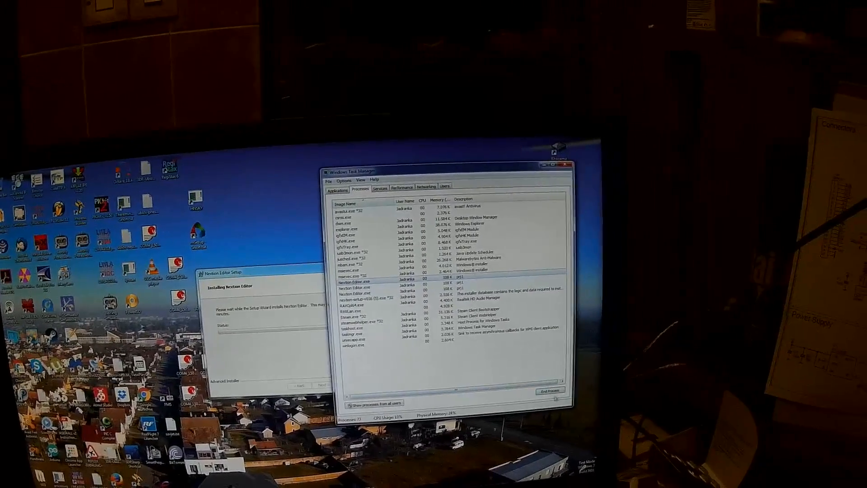